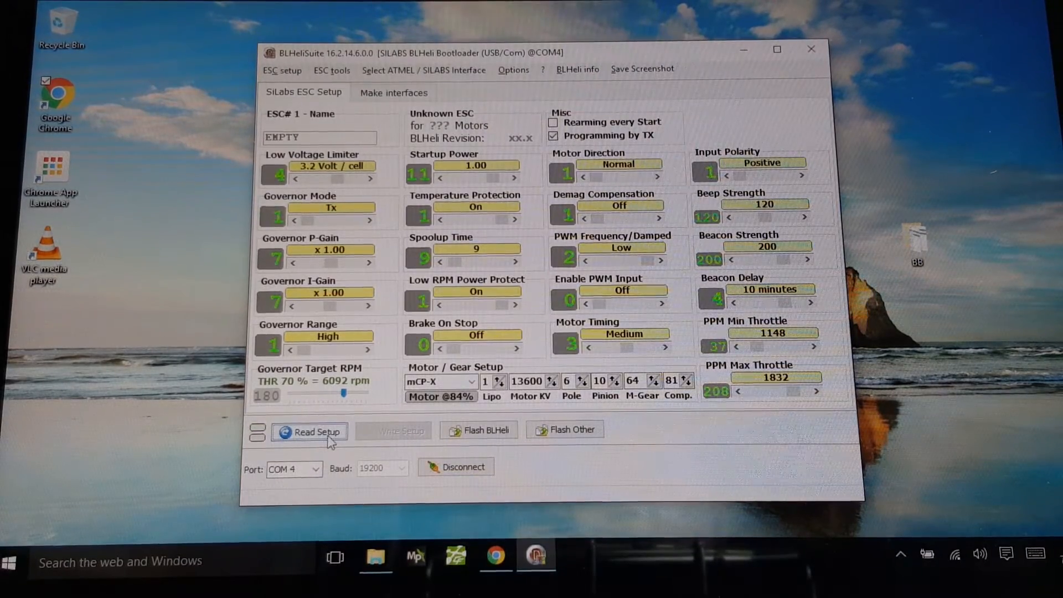
# Read ESC #1's setup, confirming a G-L-30 on BLHeli_S revision 16.0.
pyautogui.click(312, 431)
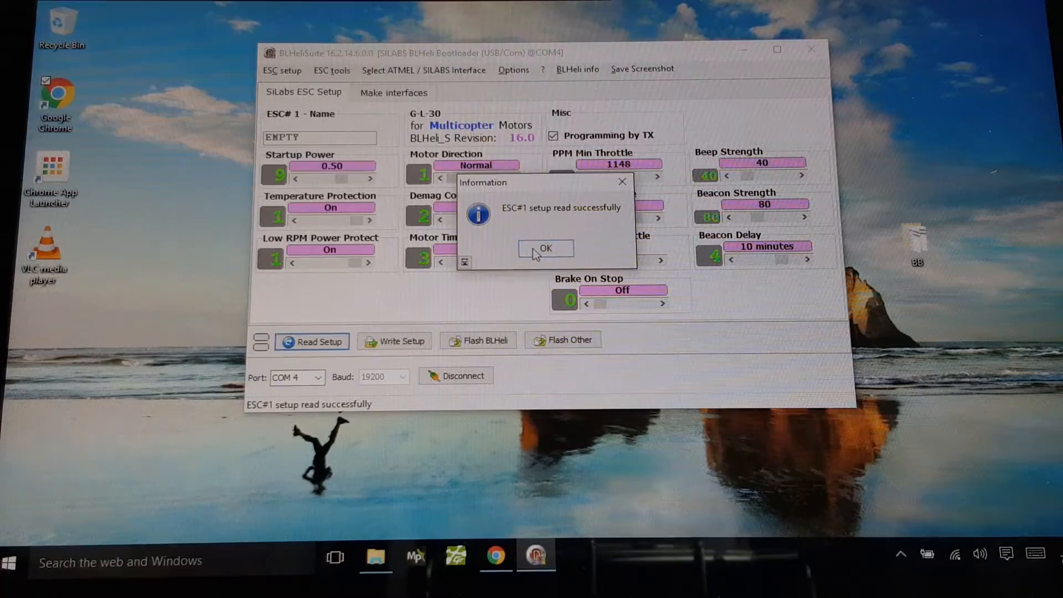
pyautogui.click(545, 248)
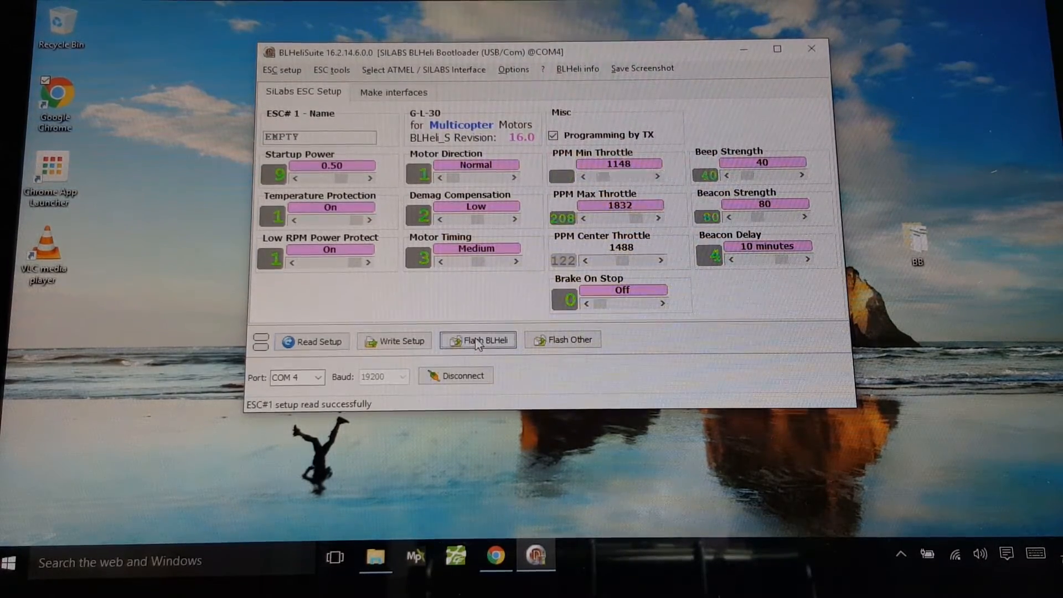
# Flash ESC #1 with Rev 16.2 G-L-30 MULTI firmware and acknowledge success.
pyautogui.click(479, 340)
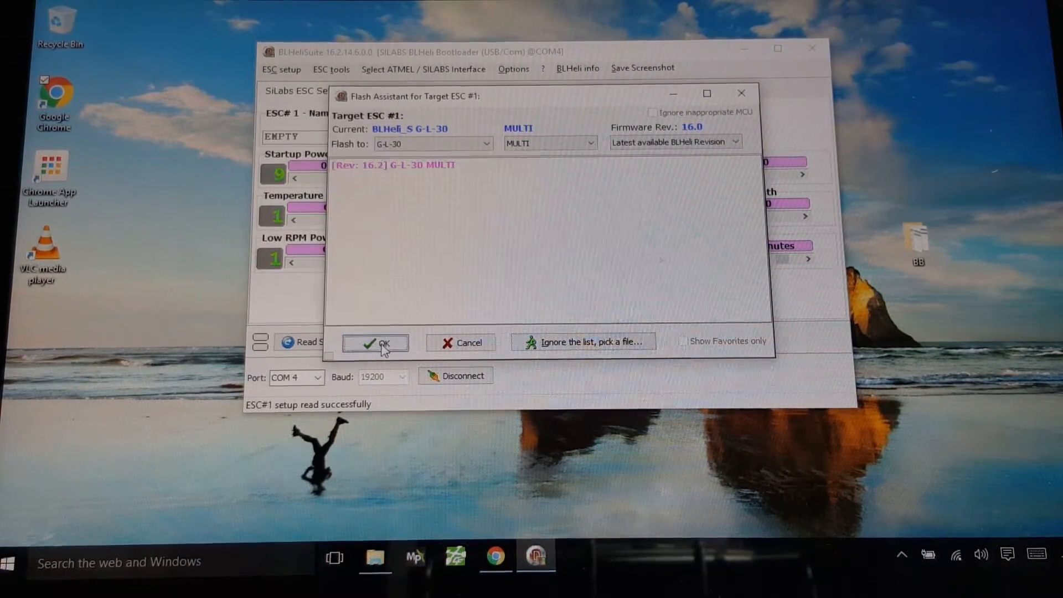
pyautogui.click(376, 342)
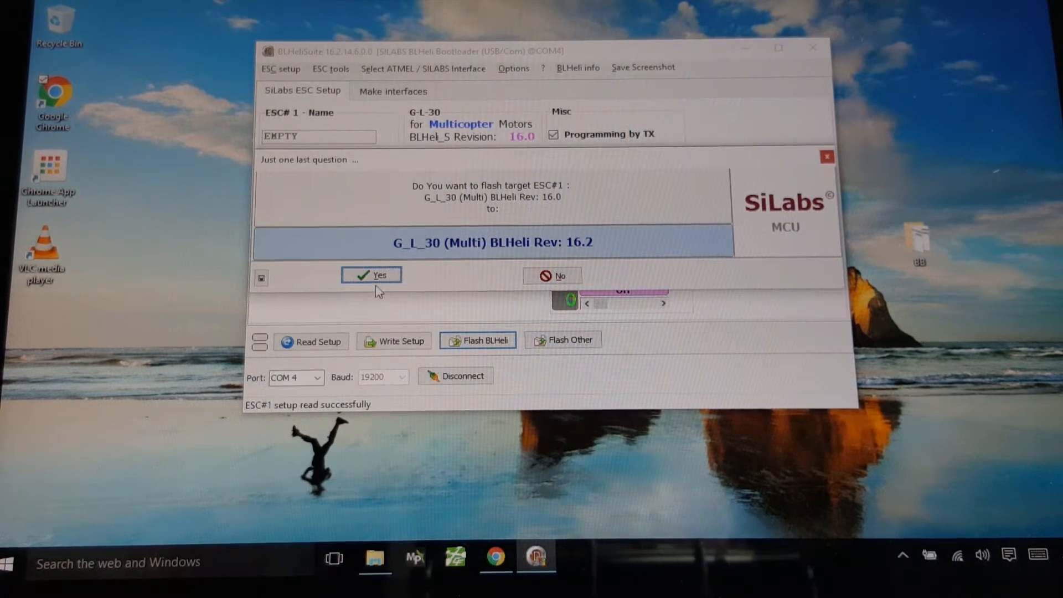
pyautogui.click(371, 275)
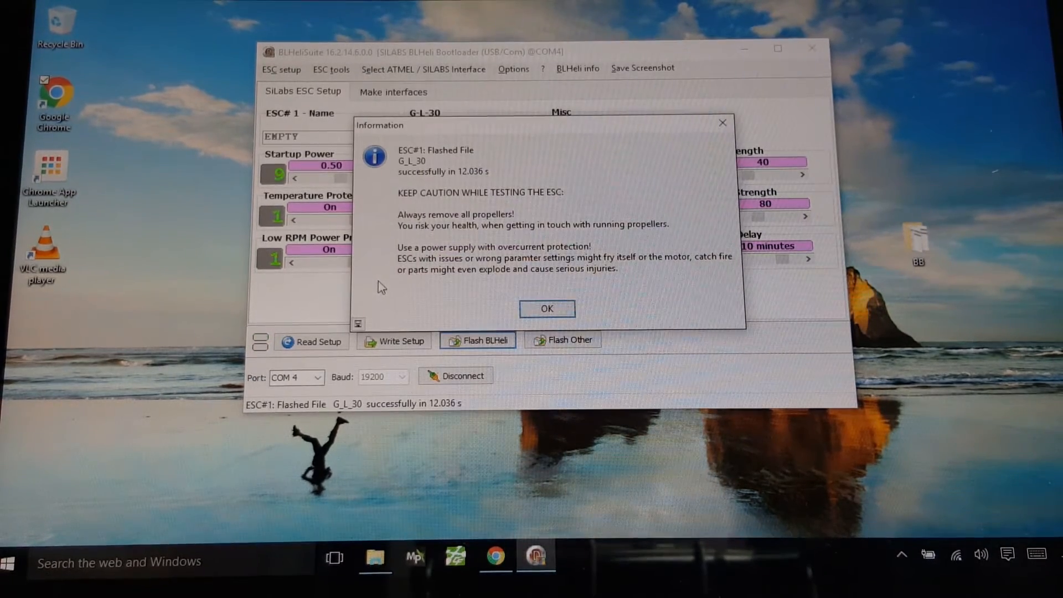
pyautogui.click(547, 309)
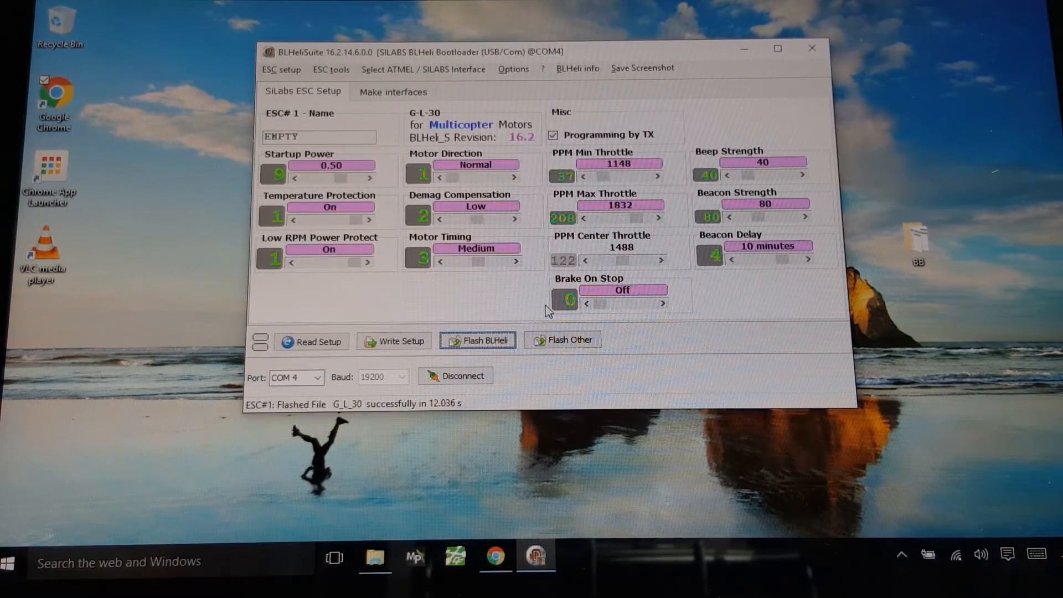